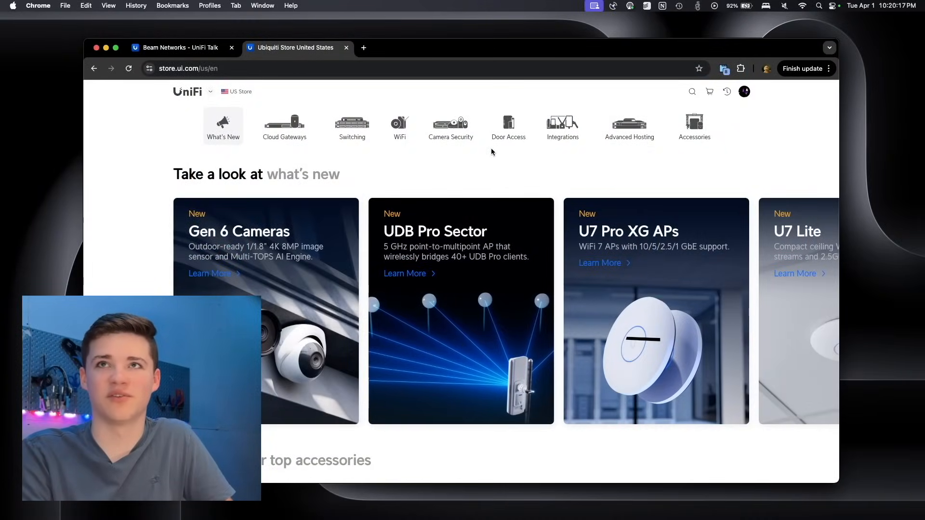
Show the Integrations category with its 11 products, including UniFi Talk Business VoIP and EV Charging.
click(563, 125)
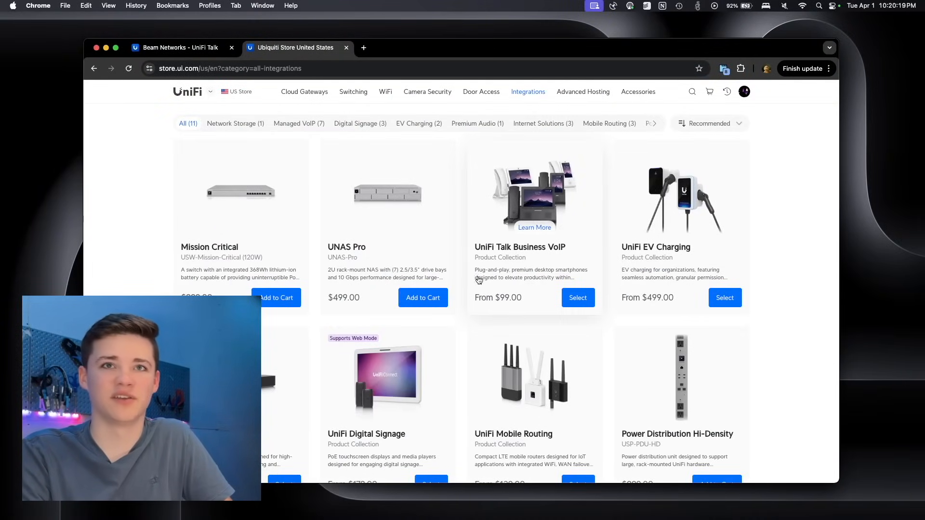
mouse_move(476, 295)
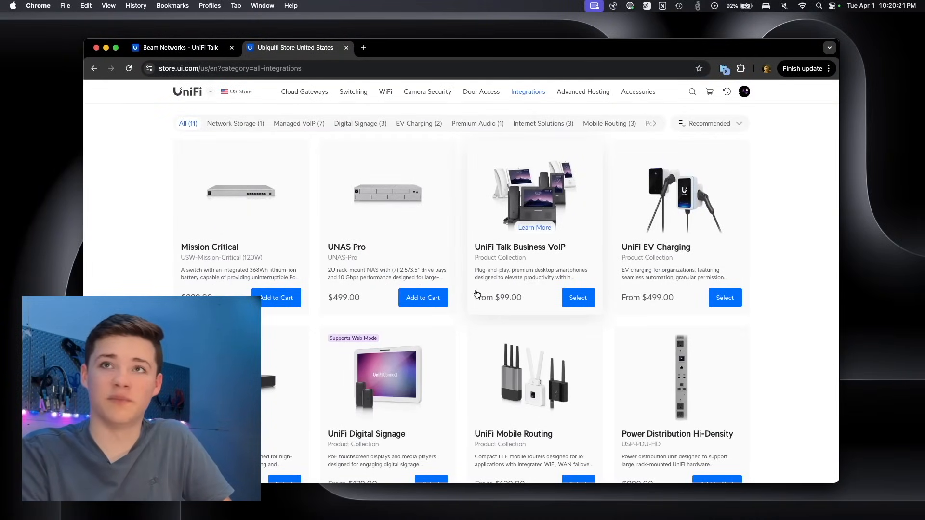
Filter to the seven Managed VoIP products, showing the G3 Touch Pro at $199.00 and G2 Touch Max at $299.00.
click(297, 123)
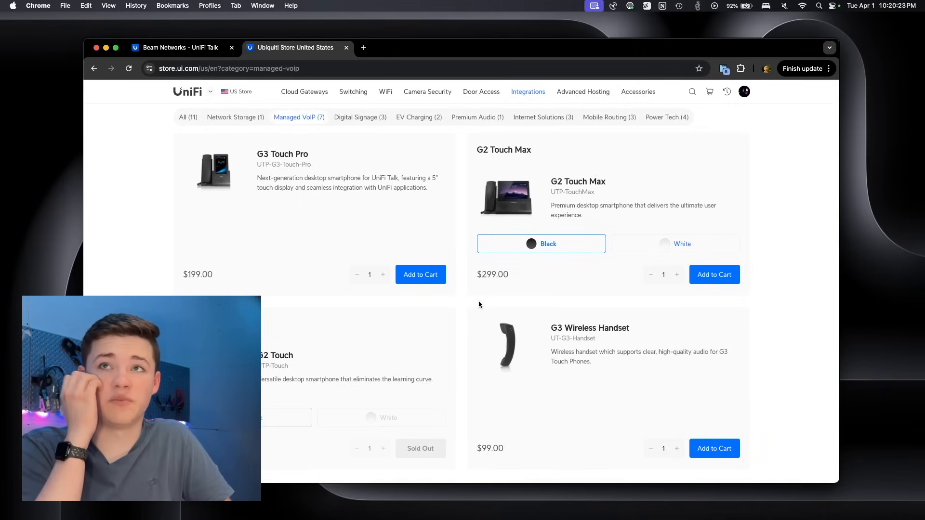
mouse_move(216, 268)
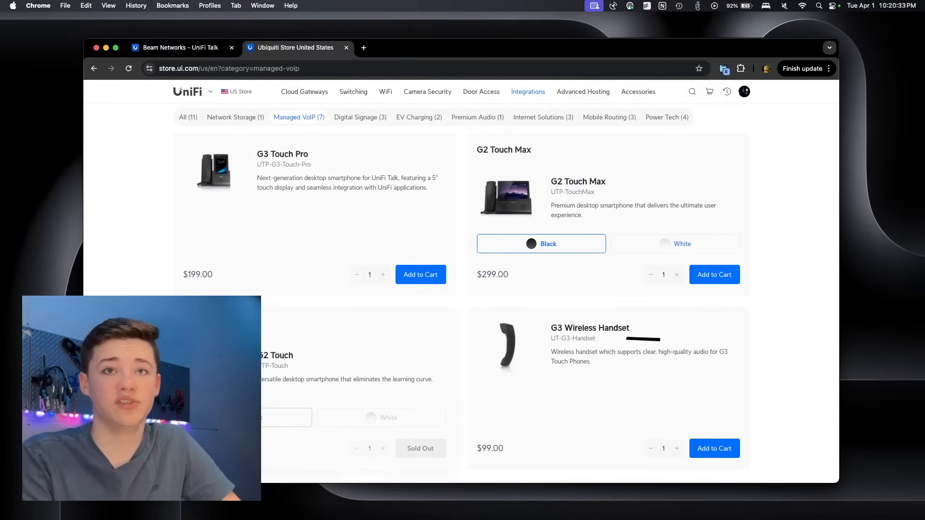
scroll(down, 3)
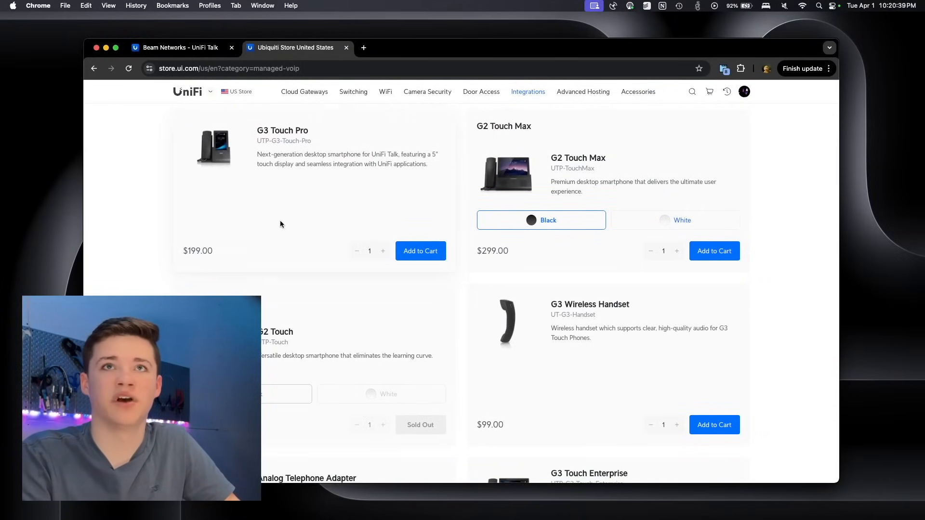
Scroll to the last Managed VoIP products, the G3 Touch Enterprise and G3 Touch Wall (Apr 2025), and the footer.
scroll(down, 3)
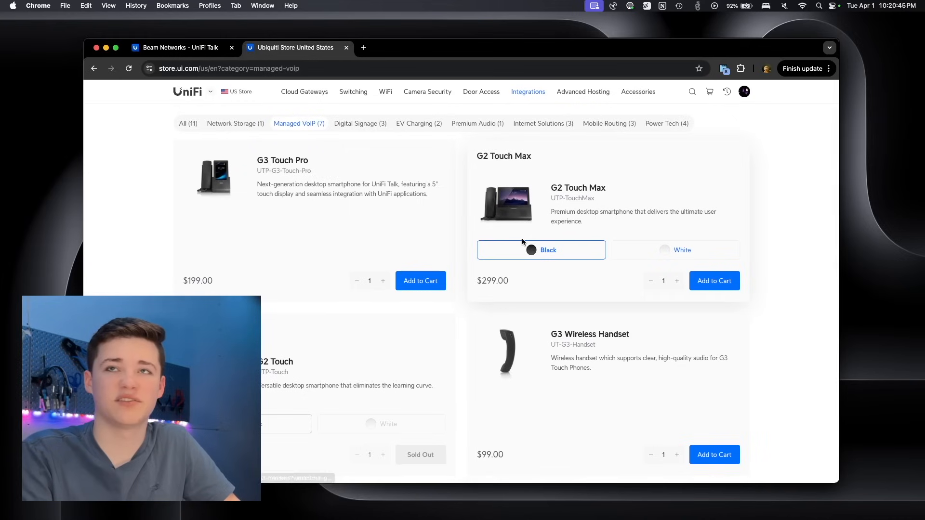
scroll(down, 3)
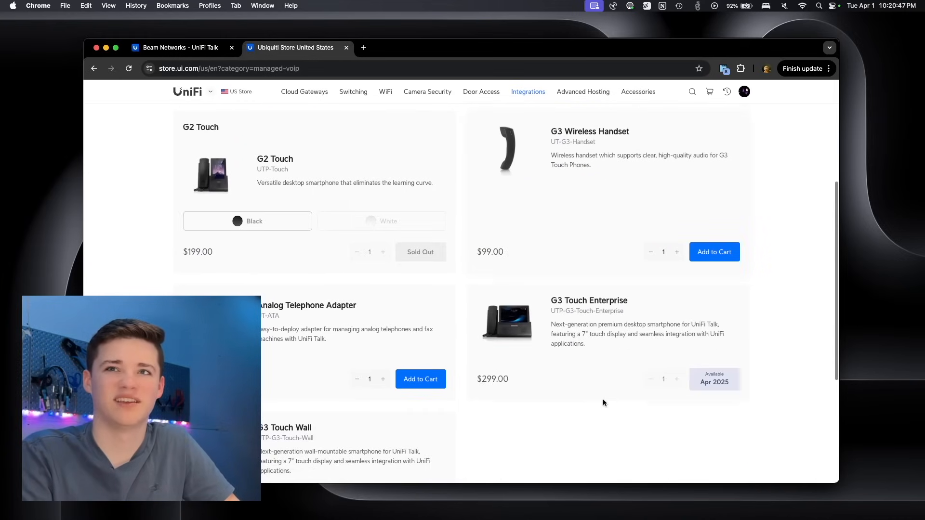
scroll(down, 3)
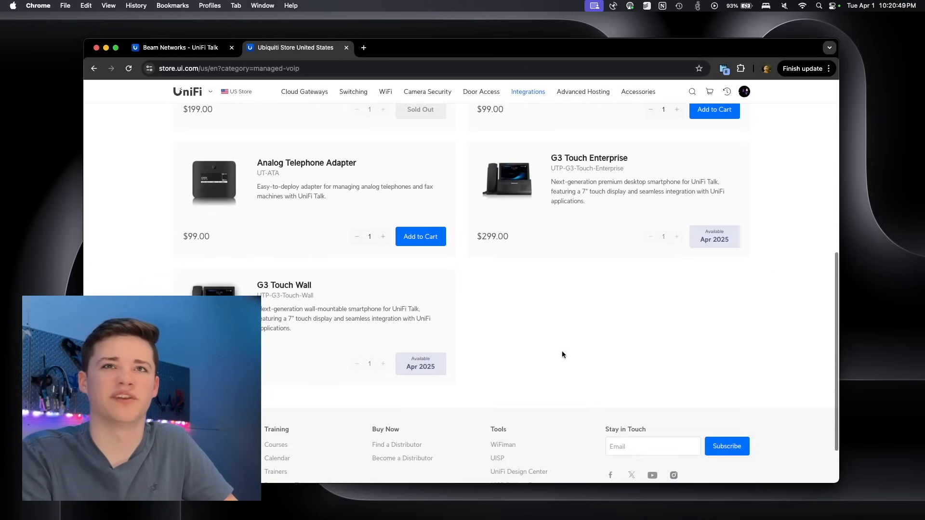